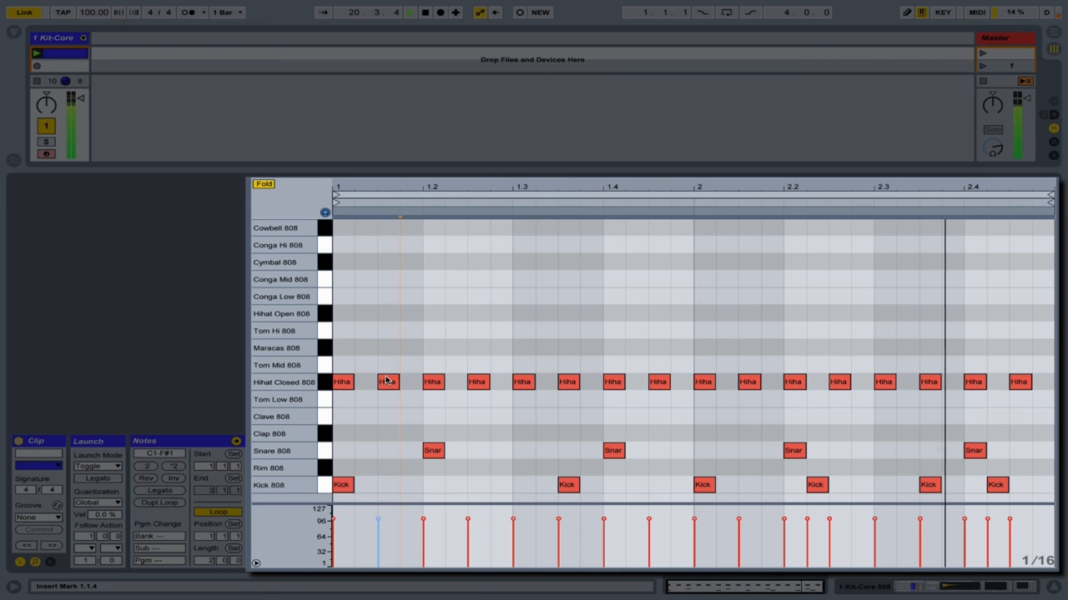
Lower the off-beat Hihat Closed 808 velocities to about 64, softer than the on-beat hats
click(387, 382)
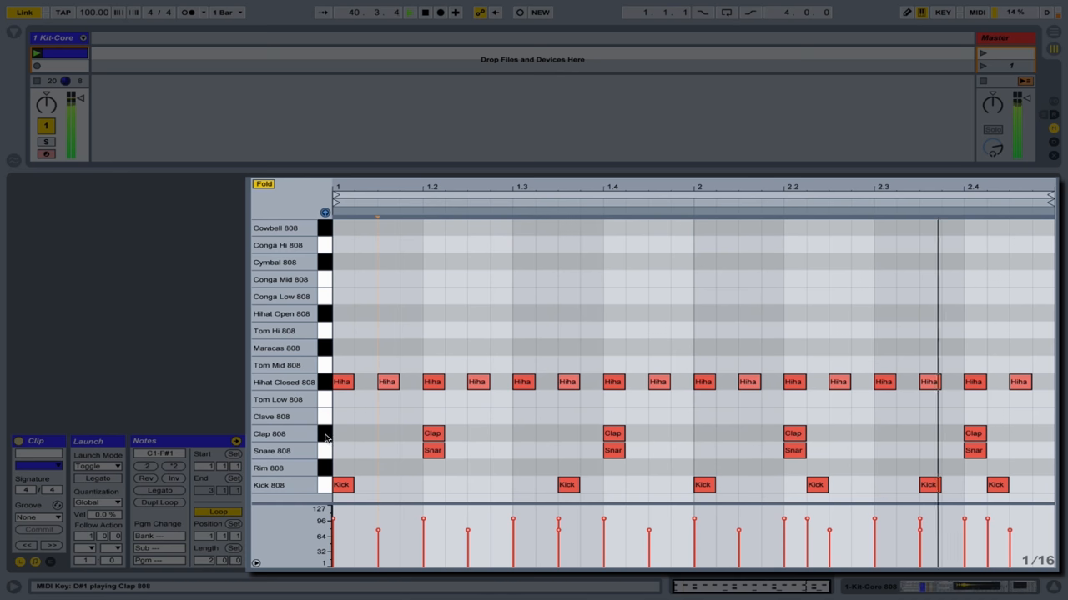
Select all Clap 808 notes and nudge them slightly later than the snares, grid off
click(432, 433)
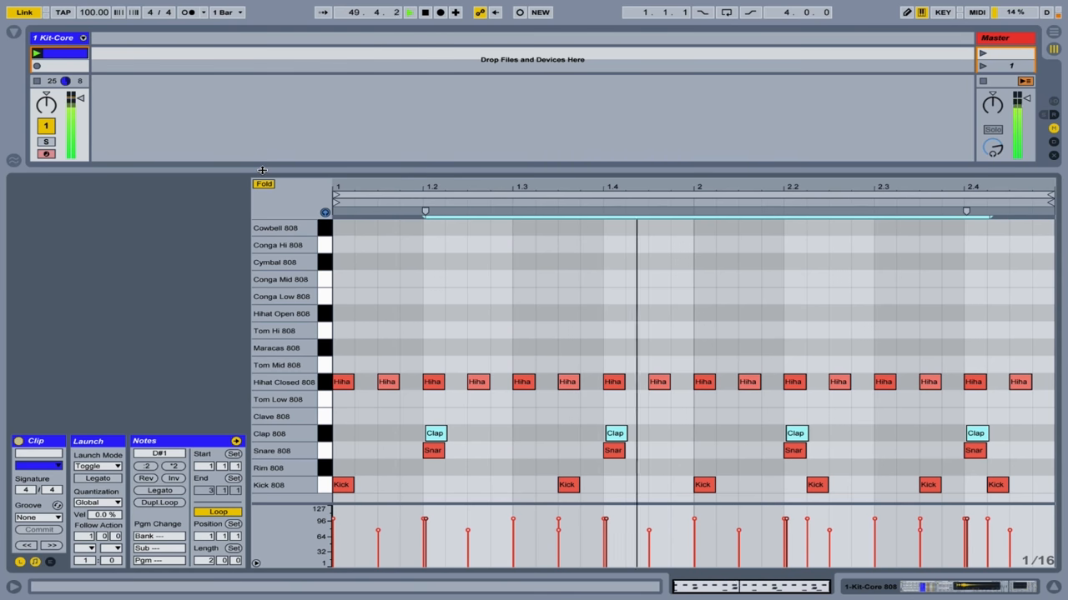
Load an Auto Filter from Audio Effects onto the Hihat Closed 808 chain
click(14, 43)
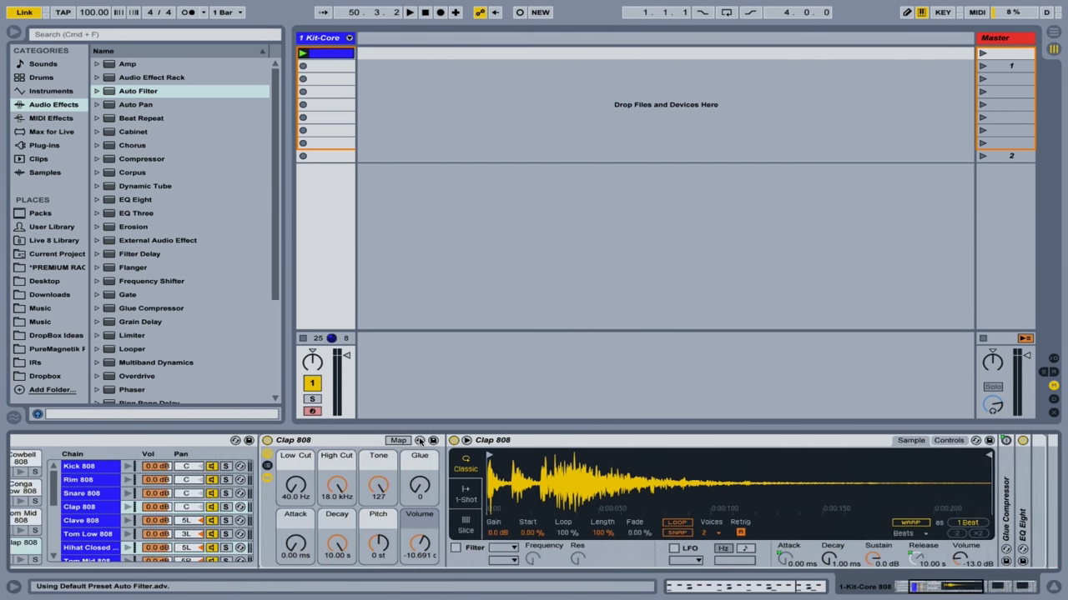
click(88, 547)
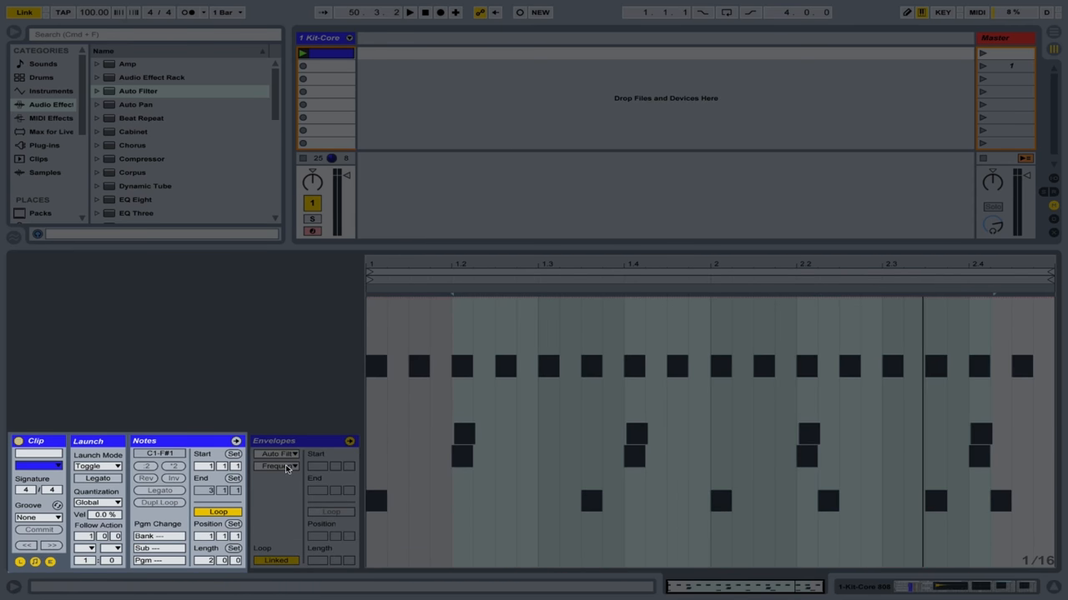
Set the clip envelope to Auto Filter Frequency and shape it across the two-bar loop
click(277, 465)
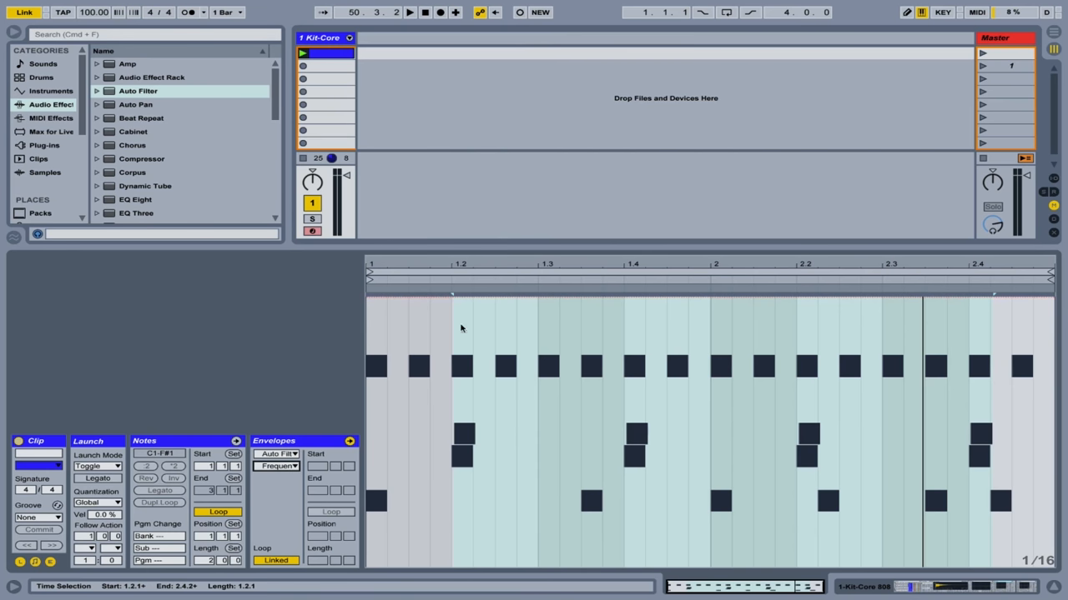
mouse_move(430, 348)
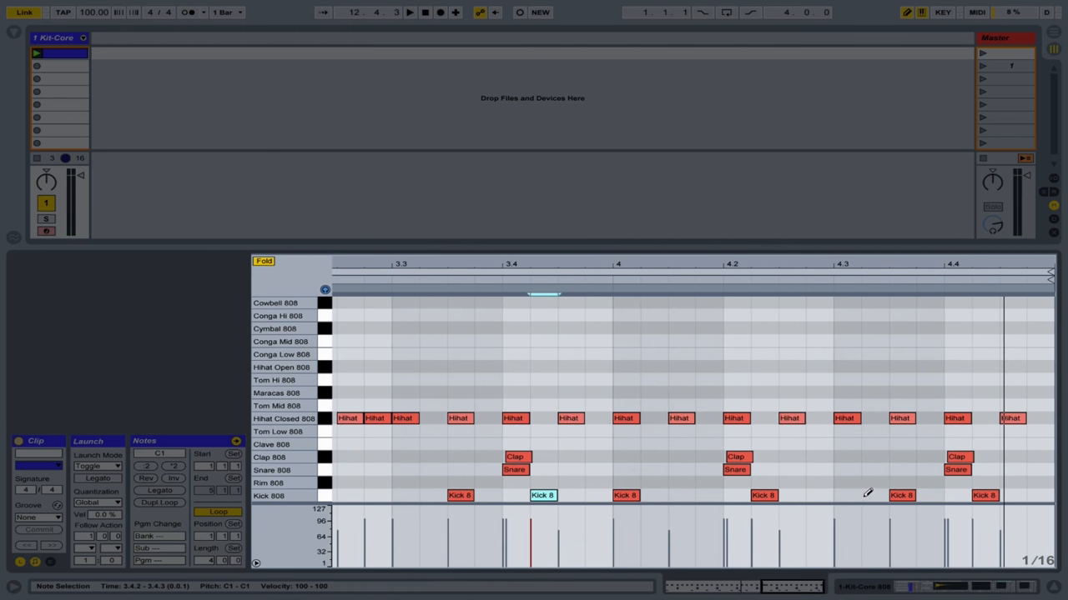
Duplicate the loop to four bars and pencil in extra kicks (beat 4.3) and a hi-hat roll
click(847, 495)
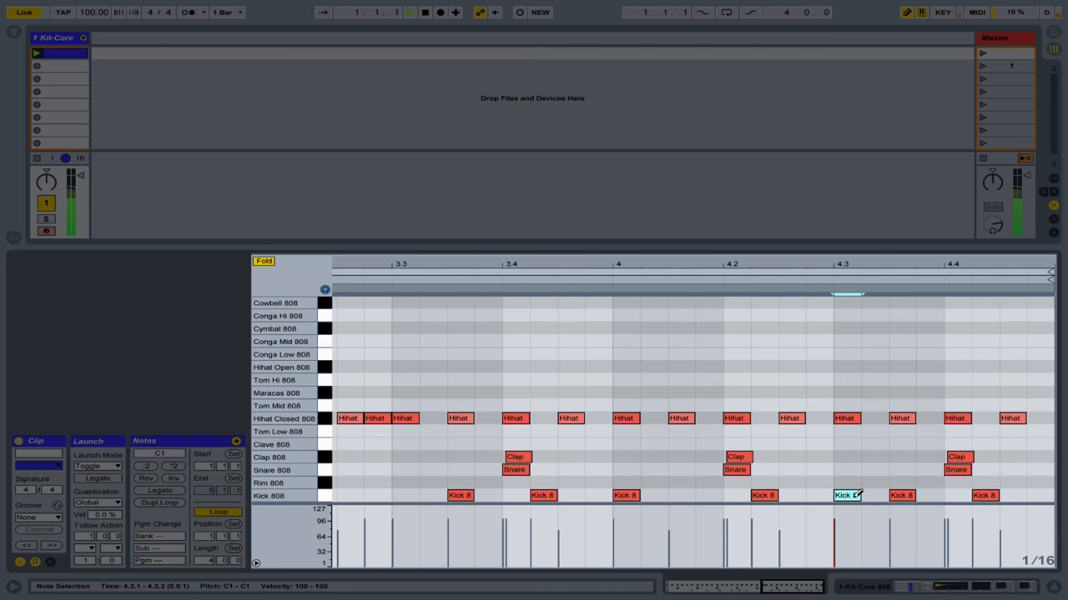